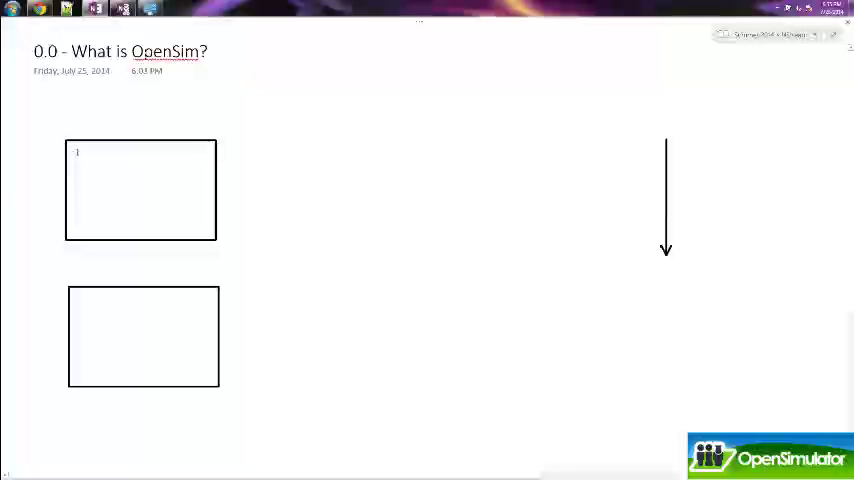
Step: Type 'Server' in the top rectangle and 'Client' in the bottom one
text(Server)
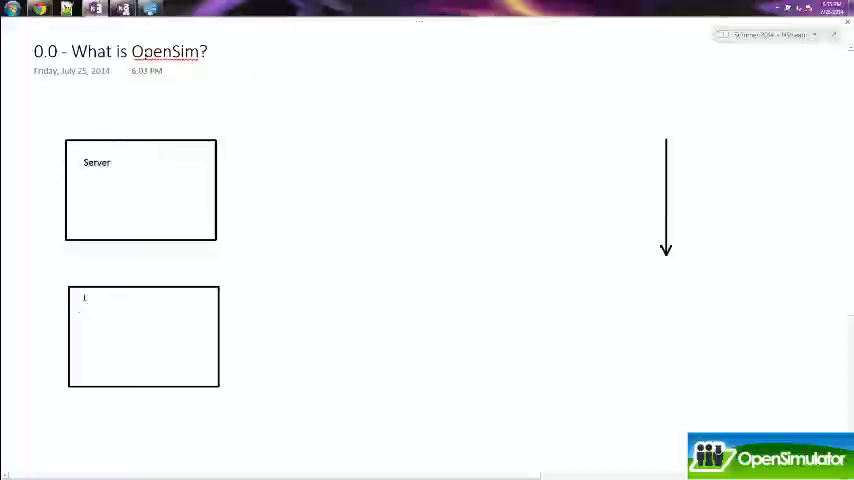
text(Client)
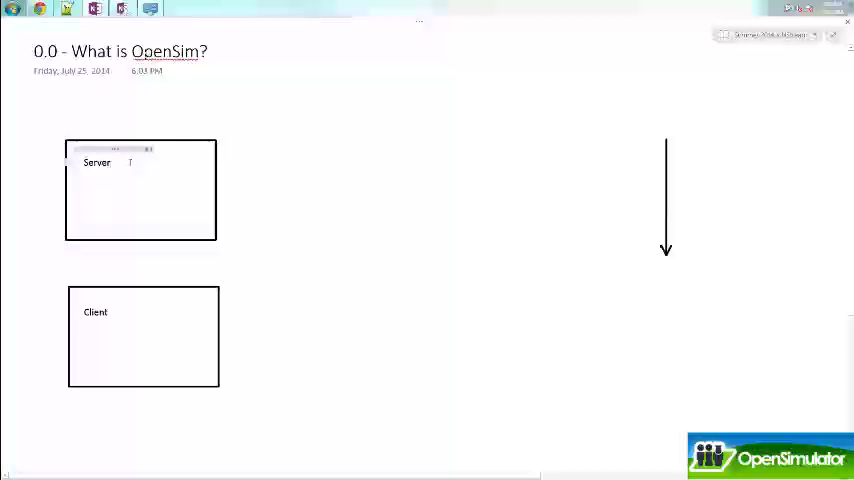
Step: List 'OpenSimulator.exe', 'Apache - Web Server' and 'PHP' under the Server label
text(OpenSimulator.exe)
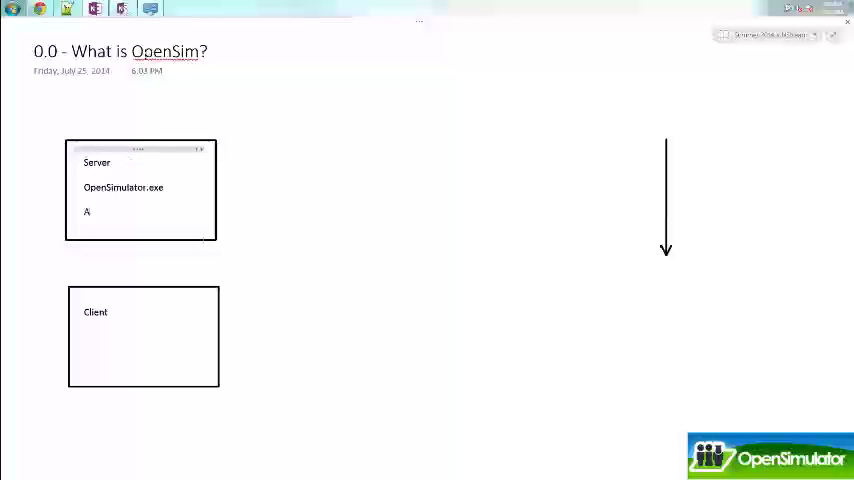
text(pache)
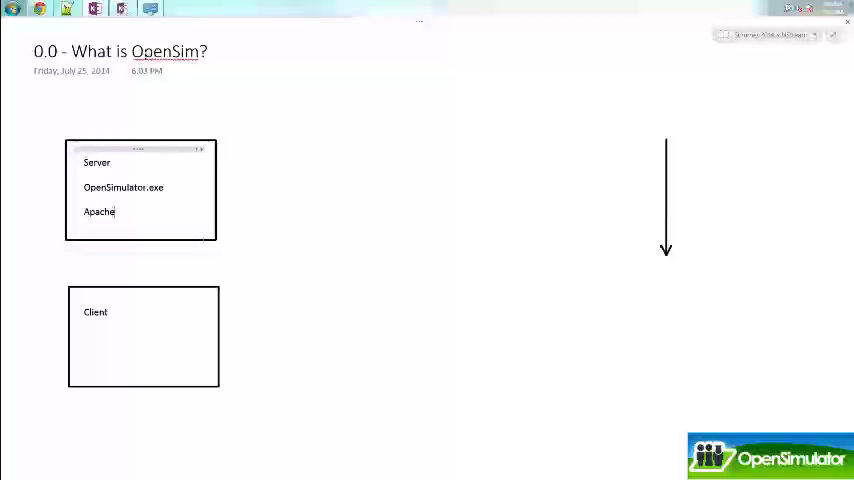
text(-We)
text(PHP)
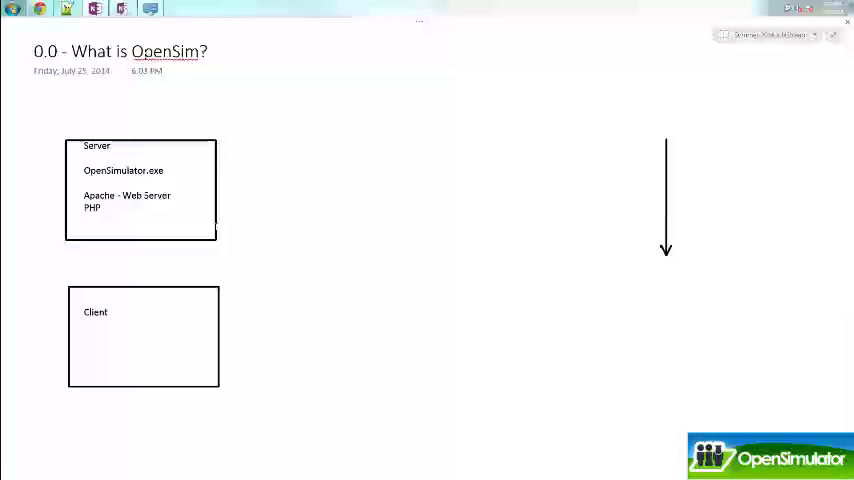
click(118, 114)
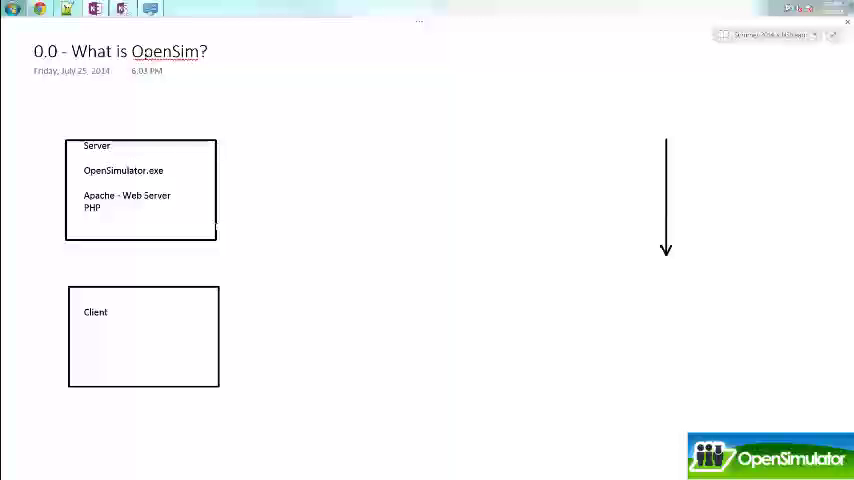
click(121, 112)
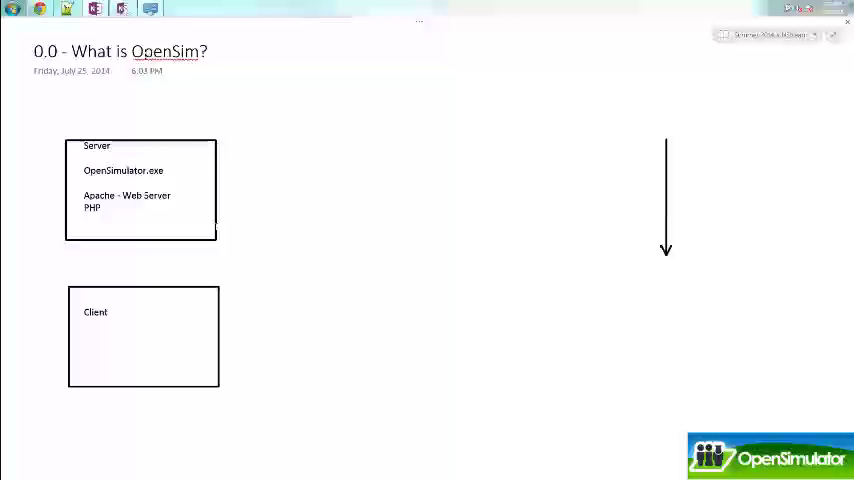
click(120, 113)
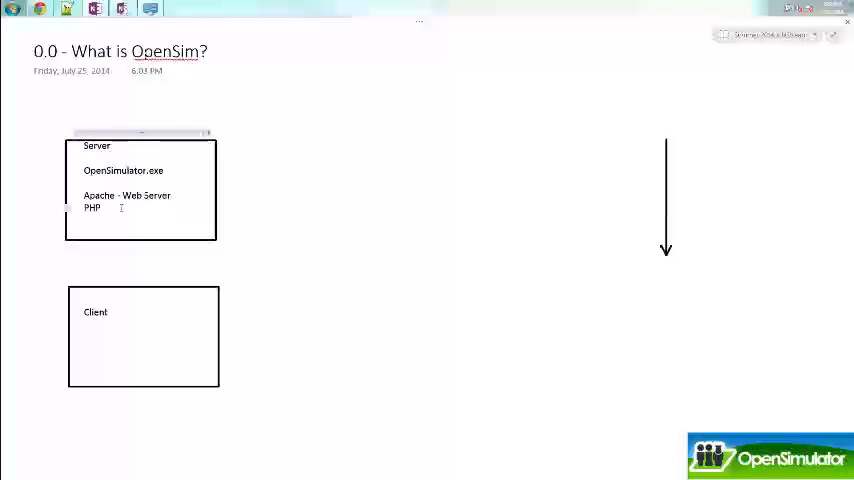
Step: Add 'MySQL - Database' to the Server box and append '- Pre-processing' after PHP
text(M)
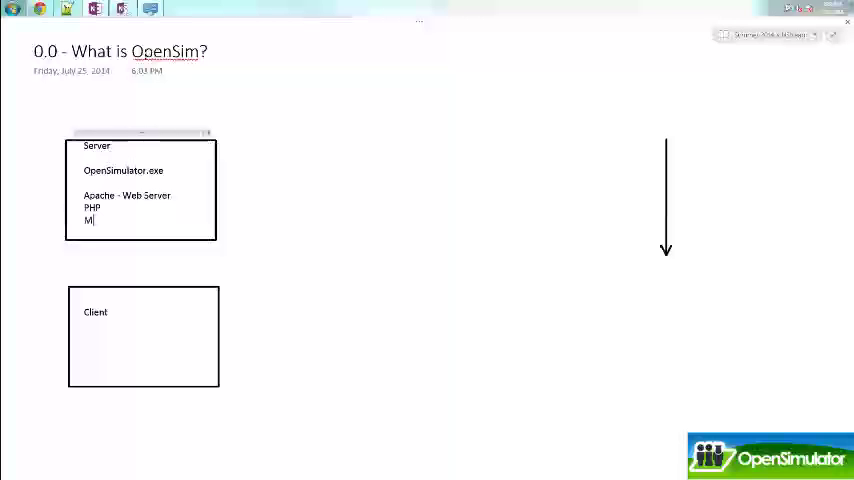
text(yS)
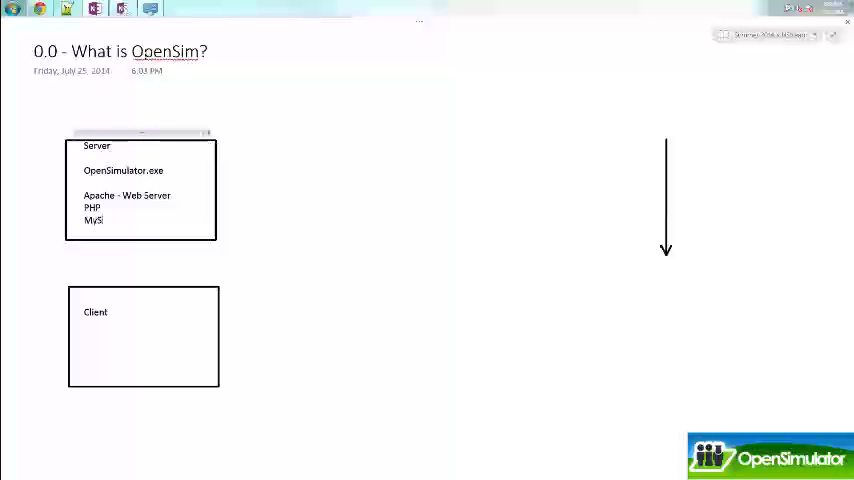
text(QL)
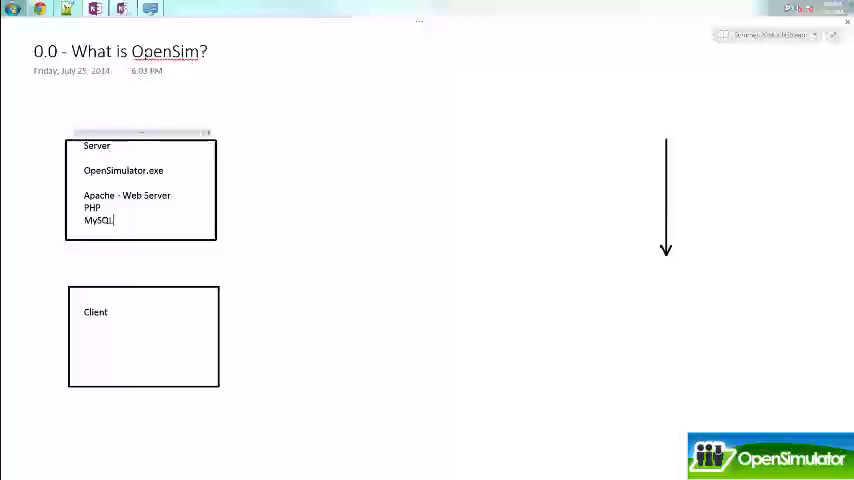
text(- Dat)
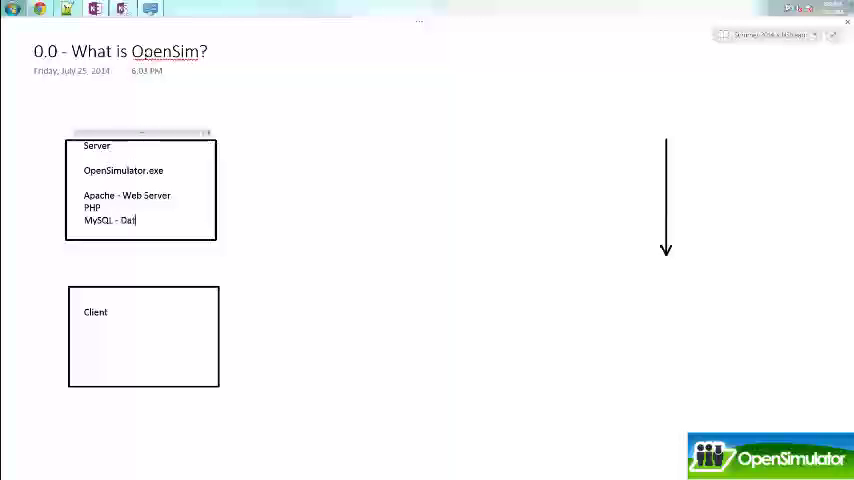
text(abase)
click(147, 207)
text( -)
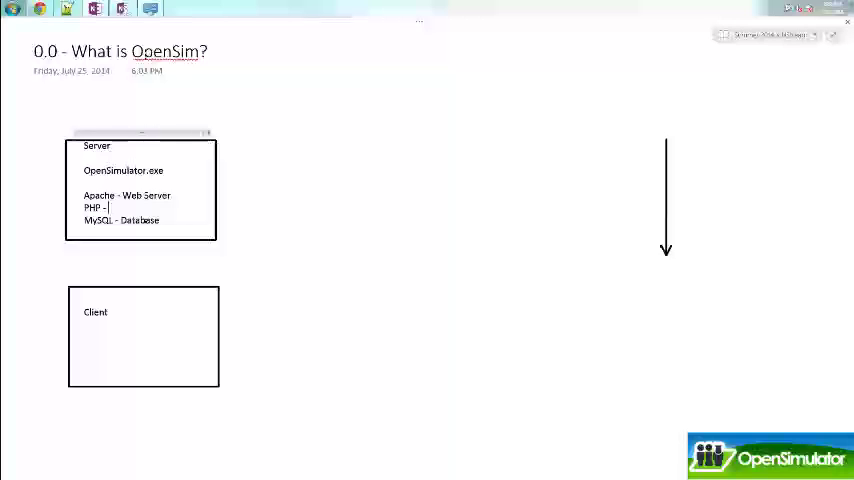
text(Pre-)
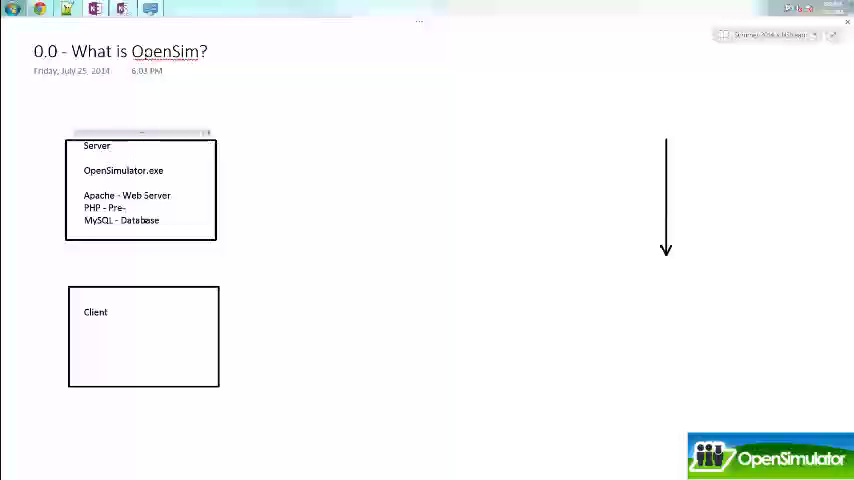
text(processing)
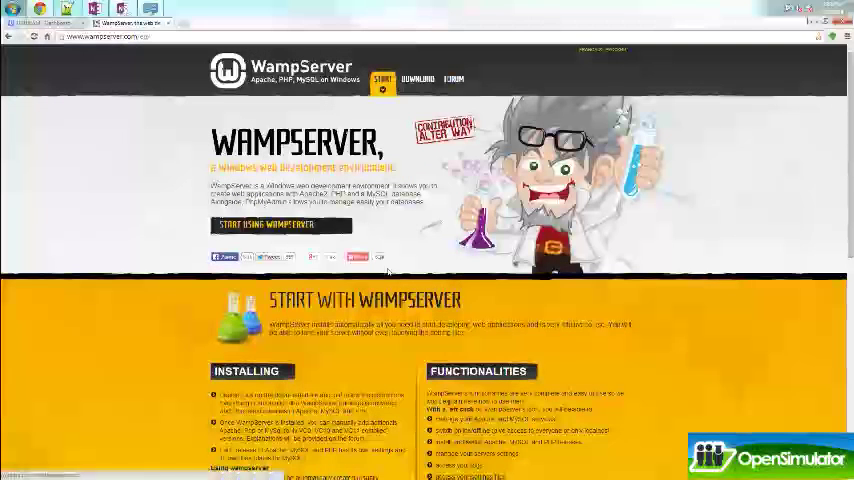
mouse_move(412, 88)
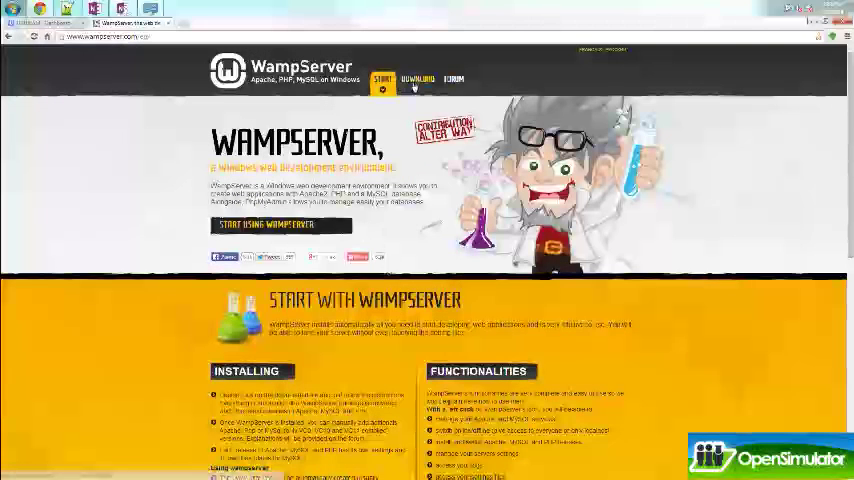
Step: Jump to the DOWNLOAD section of wampserver.com showing 32-bit and 64-bit installers
click(408, 78)
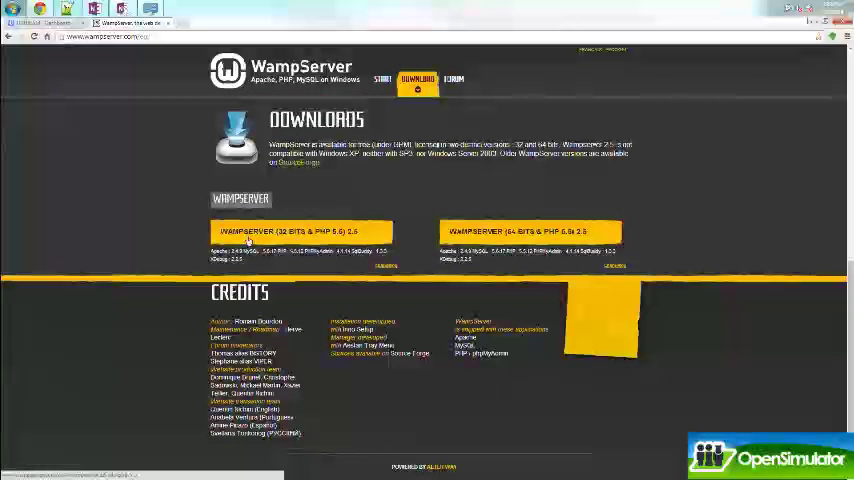
mouse_move(300, 250)
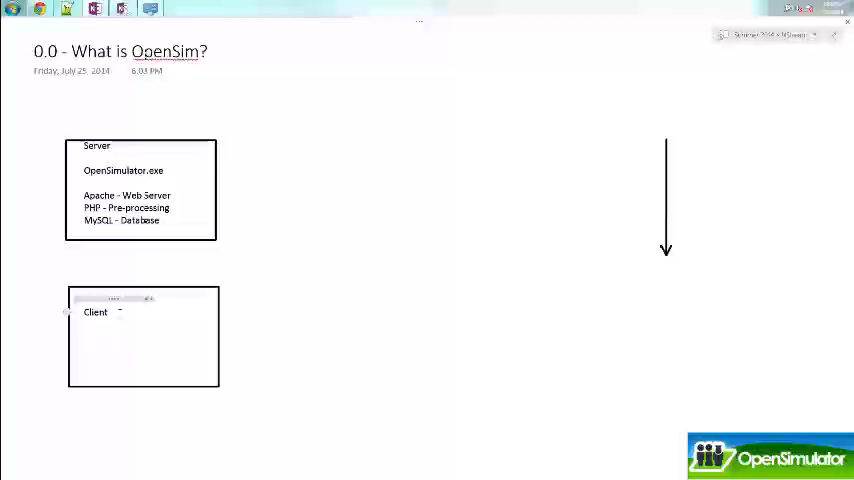
Step: List 'Imprudence', 'Phoenix/Firestorm' and 'Kokua' on separate lines in the Client box
text(impr)
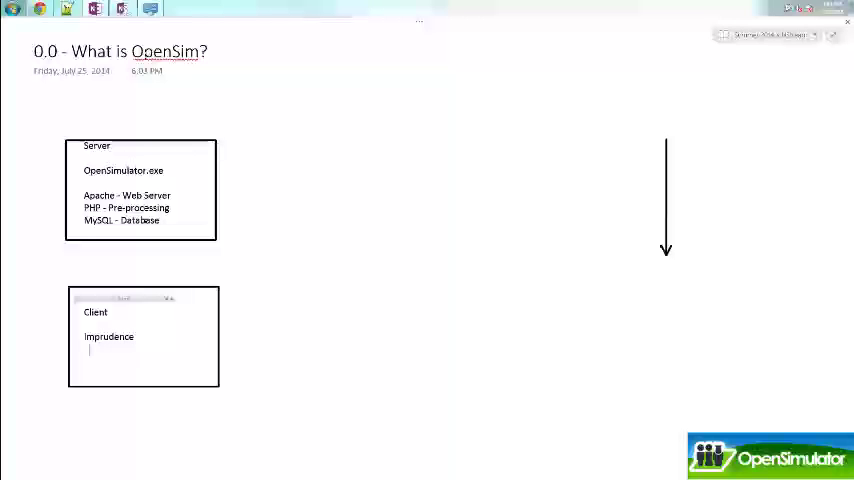
text(Phoenix/Firestorm)
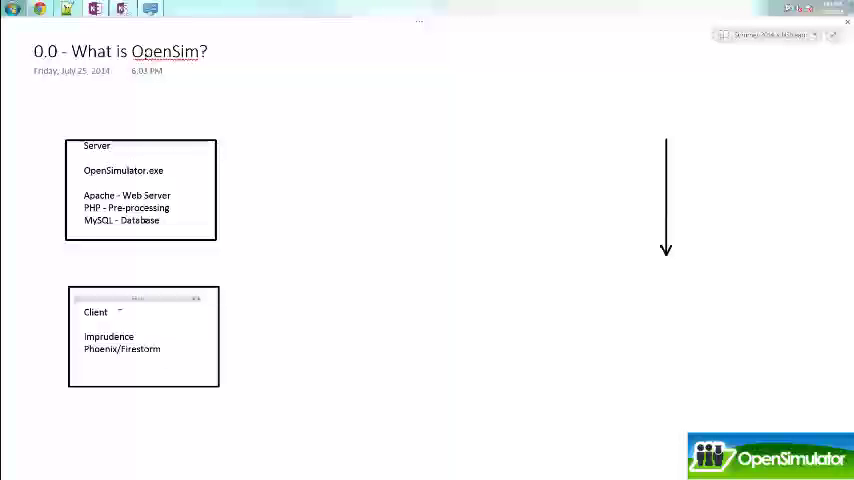
text(Kokua)
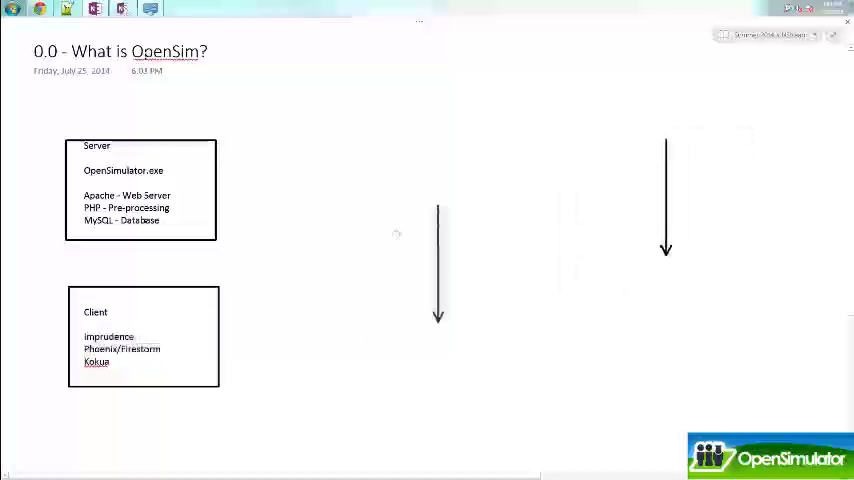
Step: Place an arrow between Server and Client, duplicate it, and set the copy beside it
drag(152, 243, 253, 352)
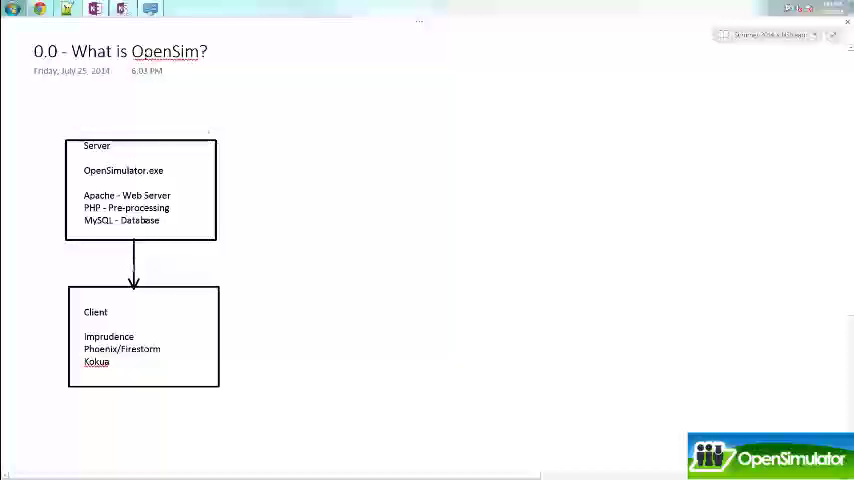
right_click(137, 270)
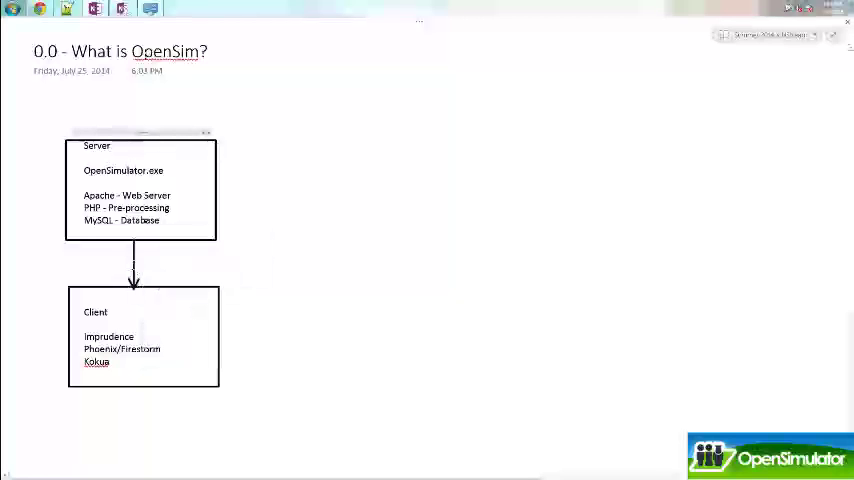
right_click(135, 270)
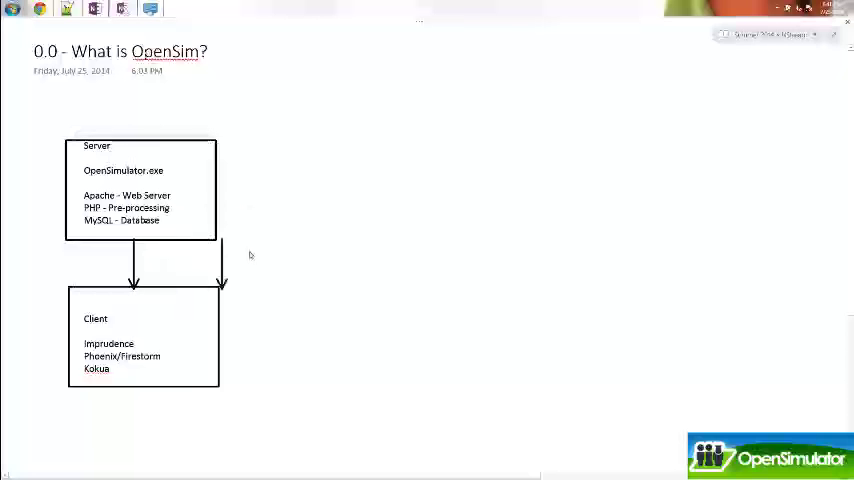
drag(178, 283, 253, 287)
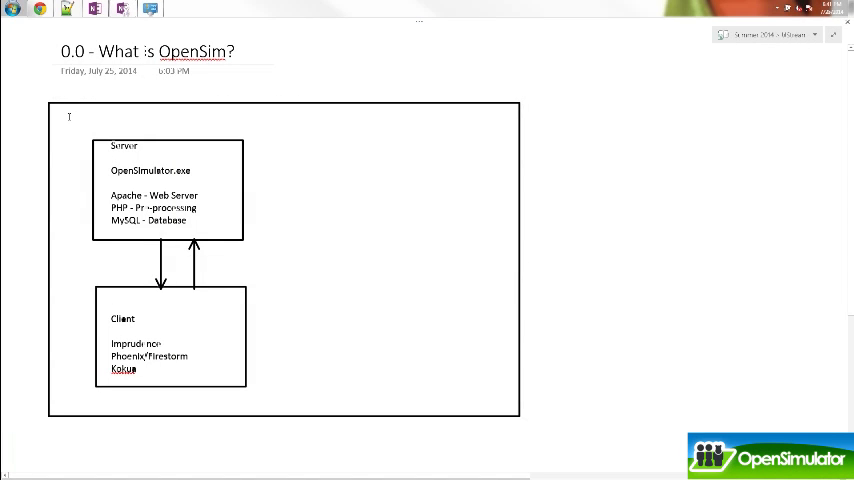
Step: Label the enclosing rectangle 'Localhost' at its top-left
text(Localhost -)
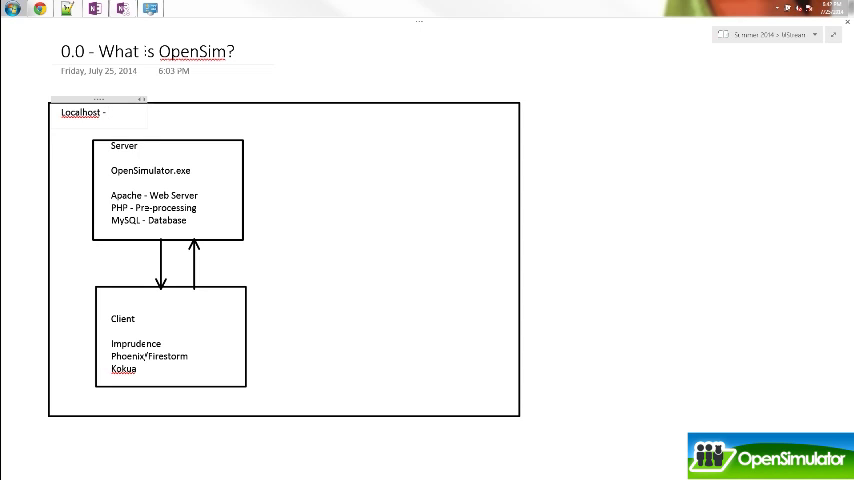
Step: Append the address '127.0.' after the 'Localhost -' label
click(108, 119)
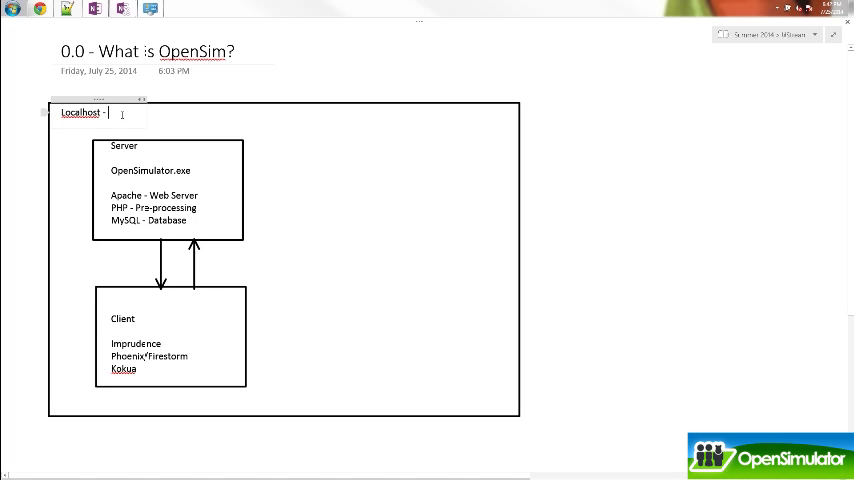
text(127.0.)
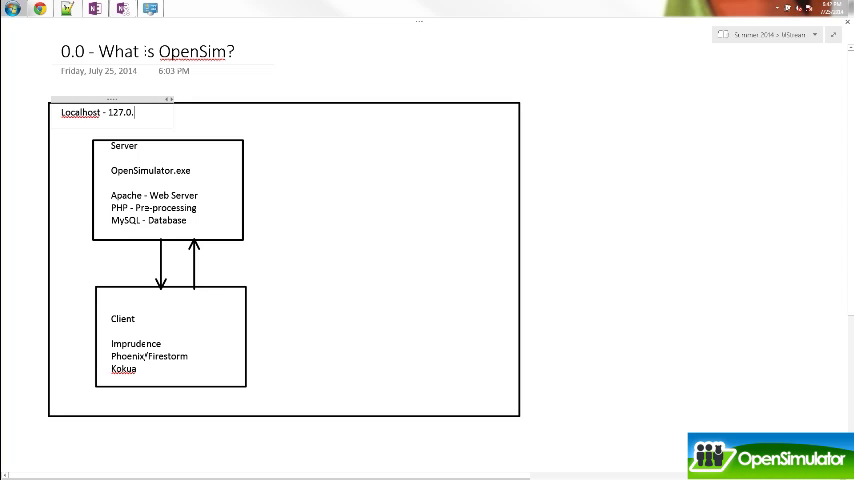